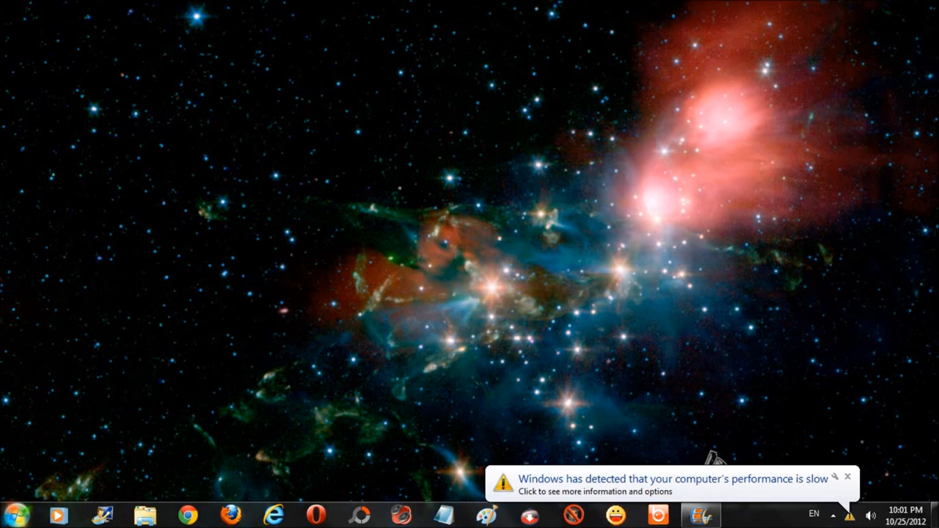
Step: Open the Start menu from the taskbar
{"action": "left_click", "coordinate": [12, 517]}
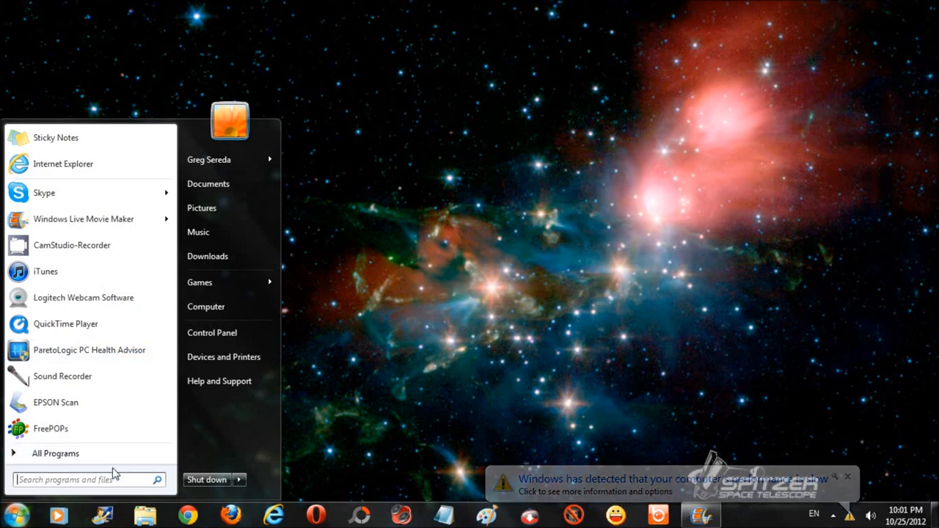
Step: Search 'sound' from the Start menu to open the Sound dialog on Playback
{"action": "type", "text": "sound"}
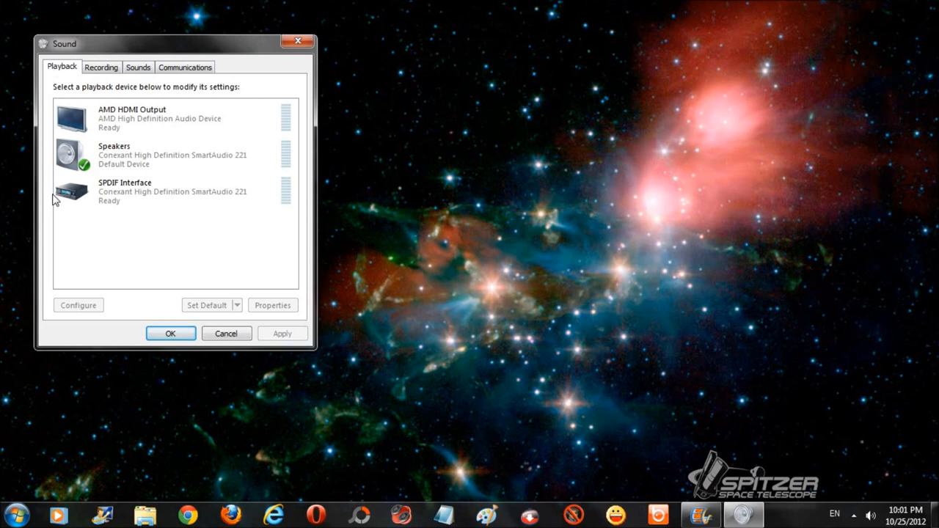
{"action": "mouse_move", "coordinate": [141, 159]}
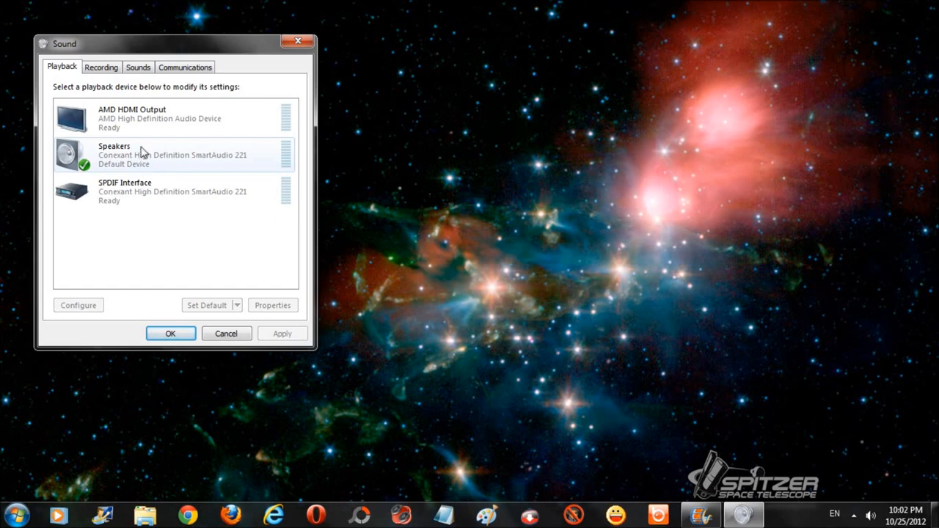
Step: Close the Sound dialog with OK, returning to the empty desktop
{"action": "left_click", "coordinate": [147, 117]}
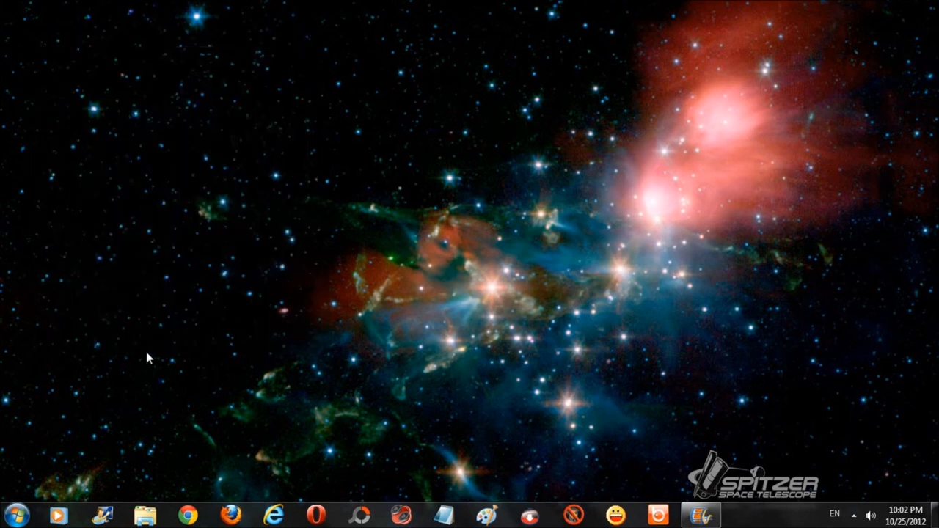
Step: Open Control Panel's all-items list and launch Sound from it
{"action": "left_click", "coordinate": [13, 516]}
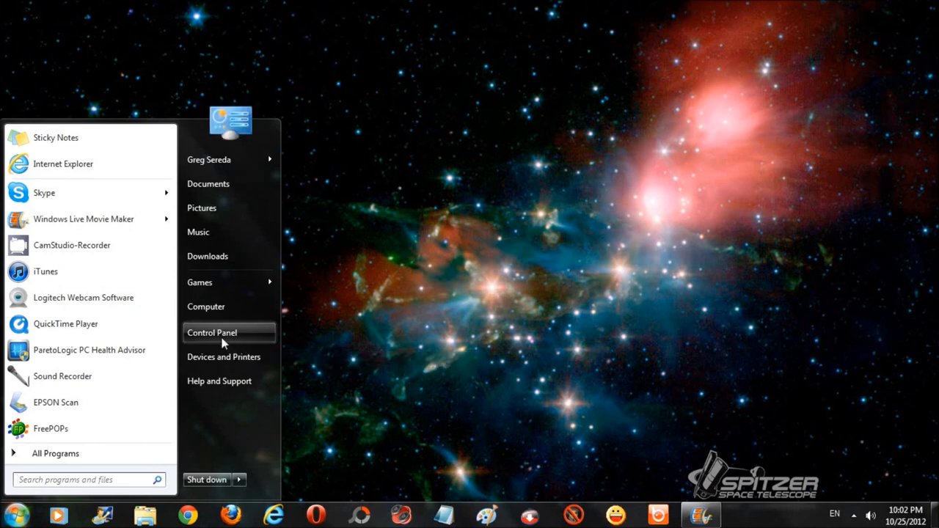
{"action": "left_click", "coordinate": [212, 331]}
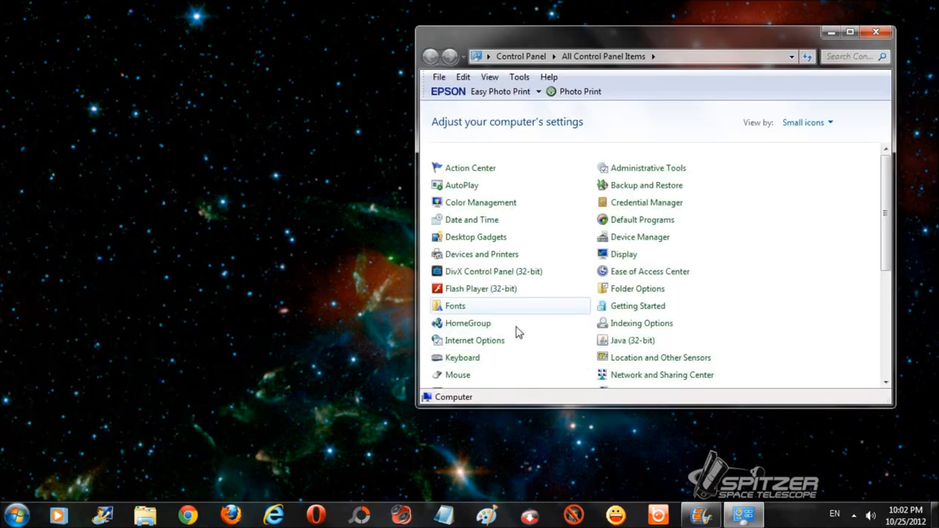
{"action": "scroll", "scroll_direction": "down", "scroll_amount": 3}
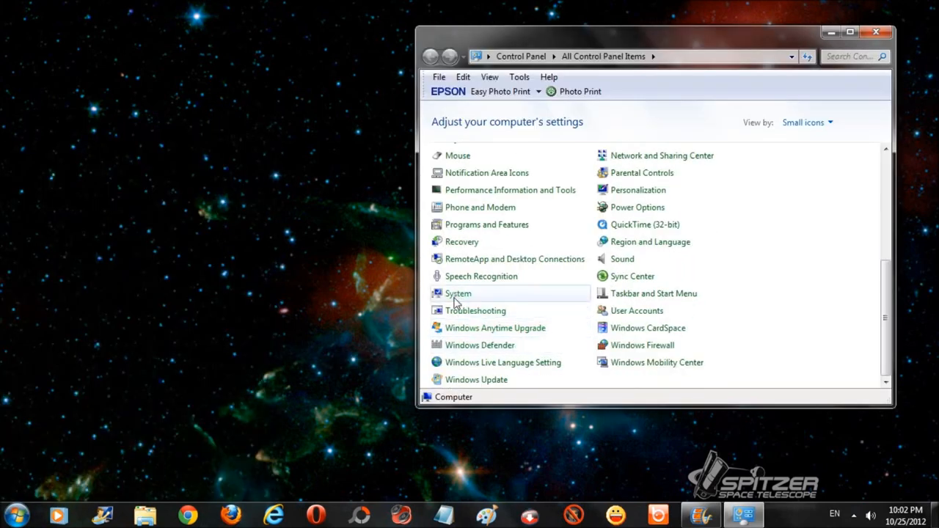
{"action": "mouse_move", "coordinate": [497, 329]}
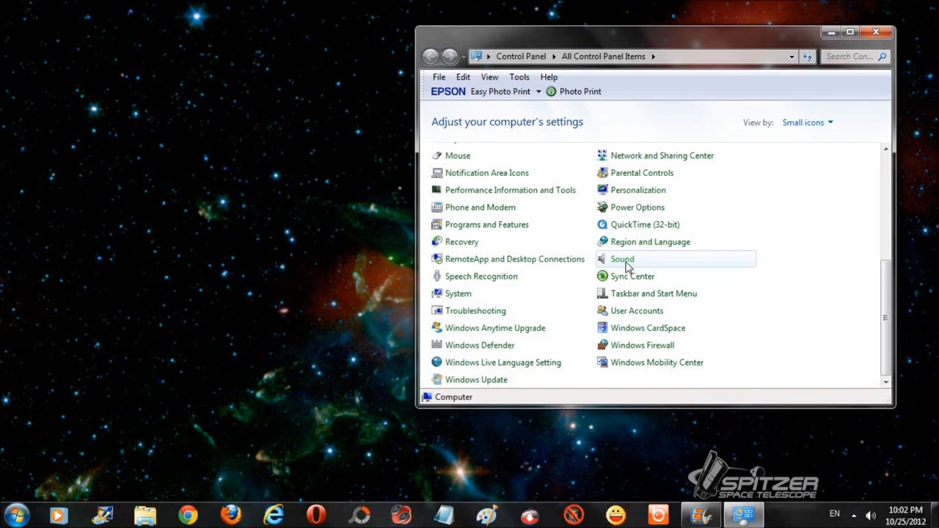
{"action": "double_click", "coordinate": [623, 258]}
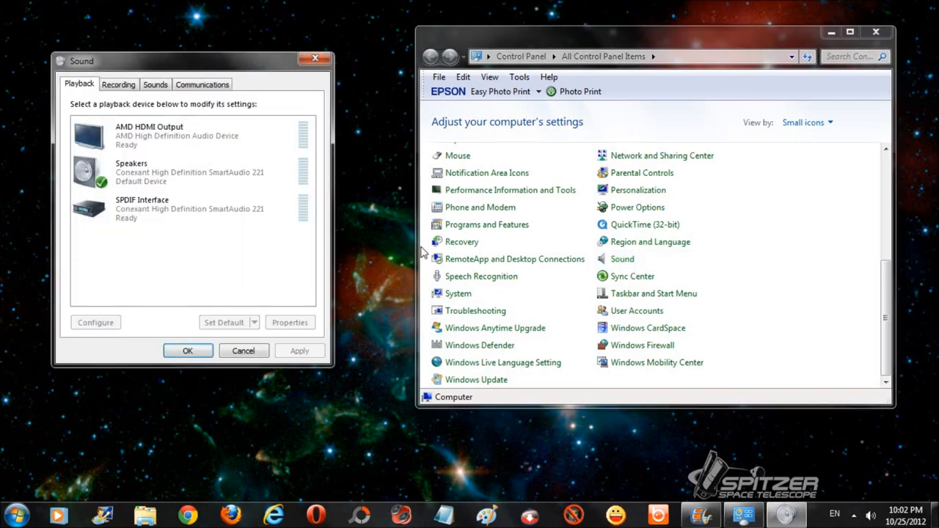